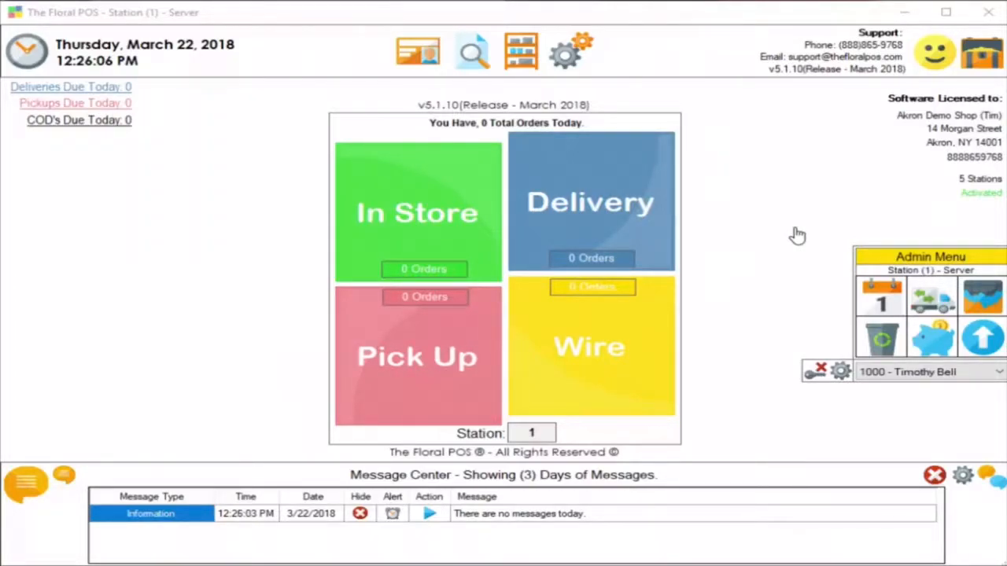
pyautogui.moveTo(601, 104)
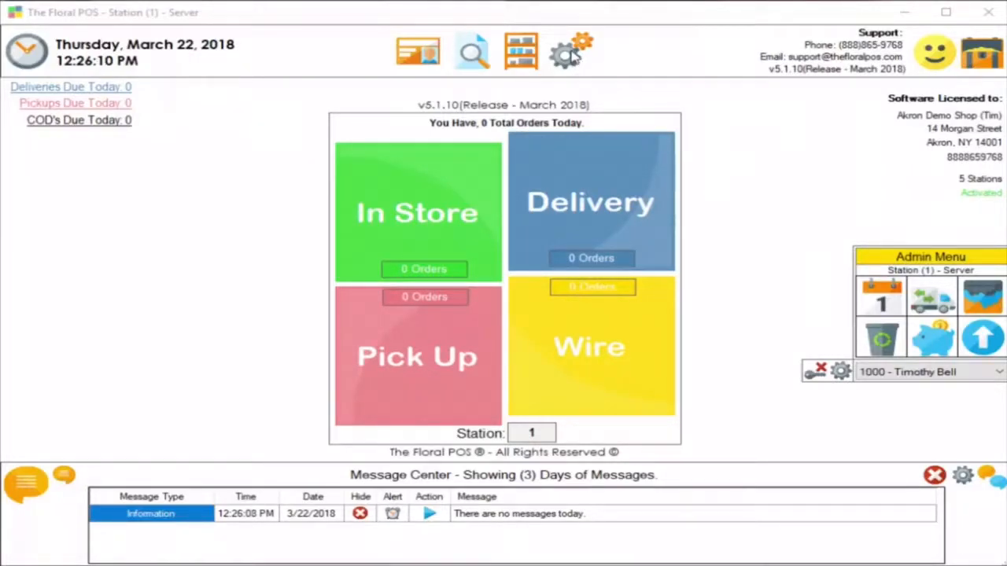
# Reach Merge Customers via the Control Panel's System Tools.
pyautogui.click(569, 50)
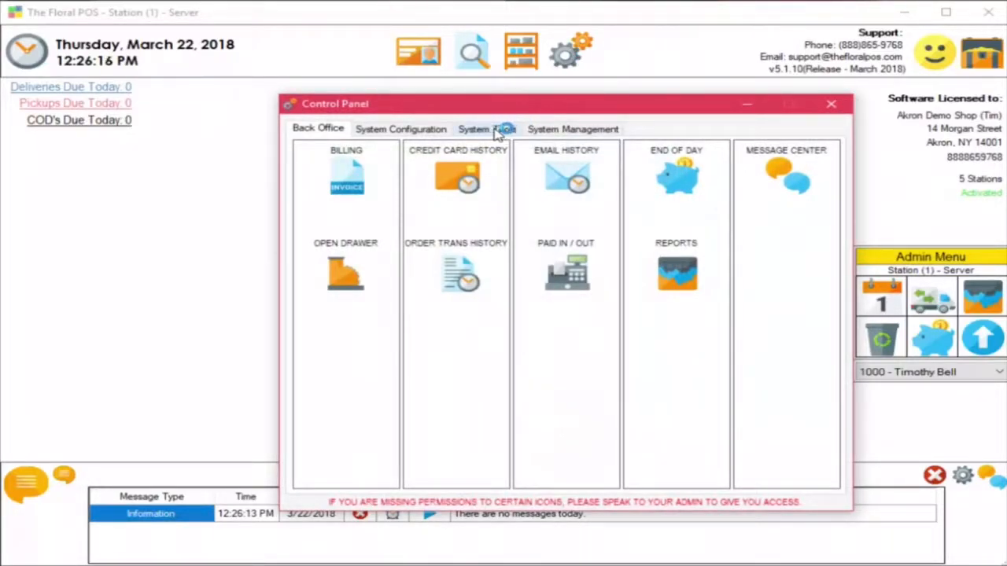
pyautogui.click(486, 130)
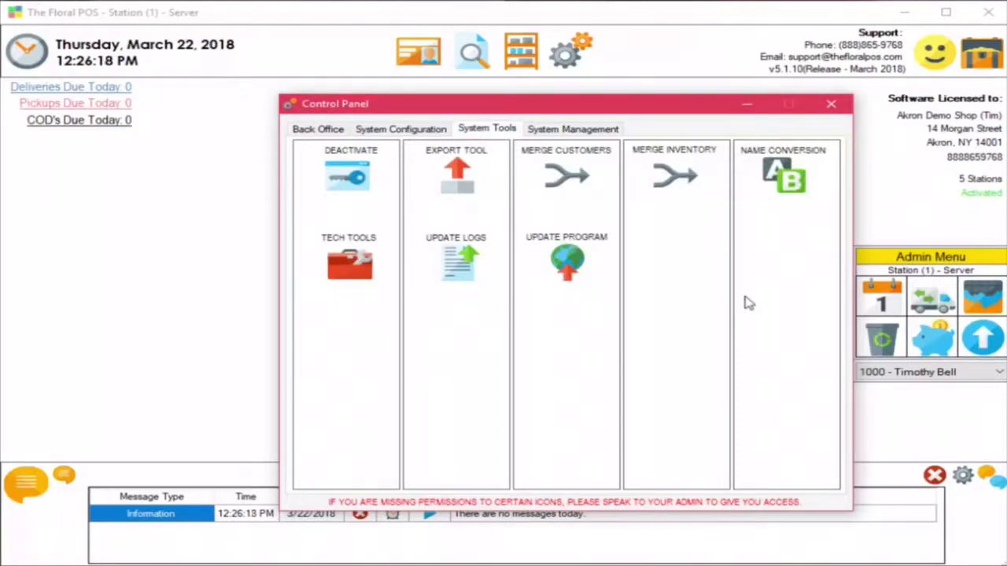
pyautogui.moveTo(554, 143)
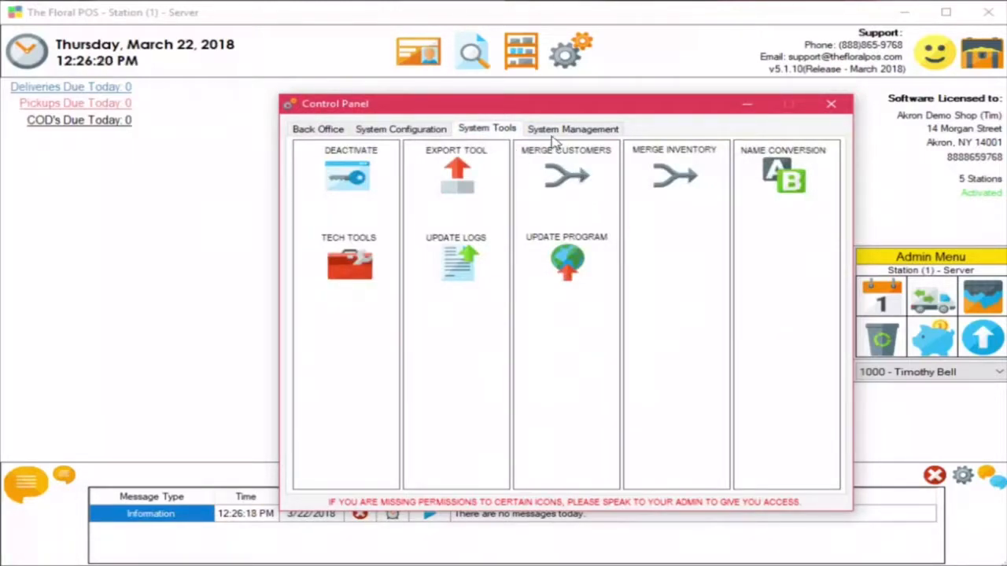
pyautogui.click(567, 174)
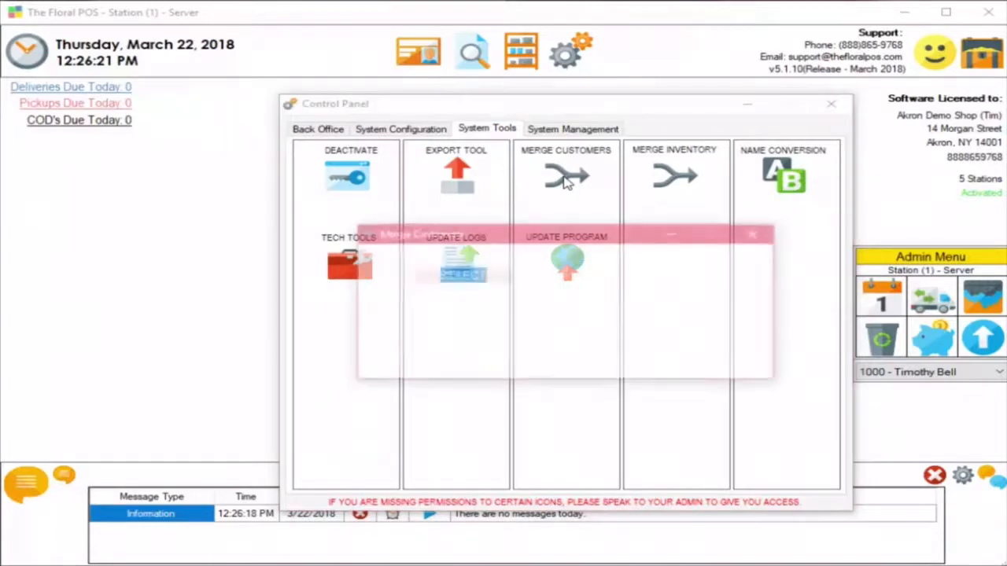
pyautogui.click(567, 173)
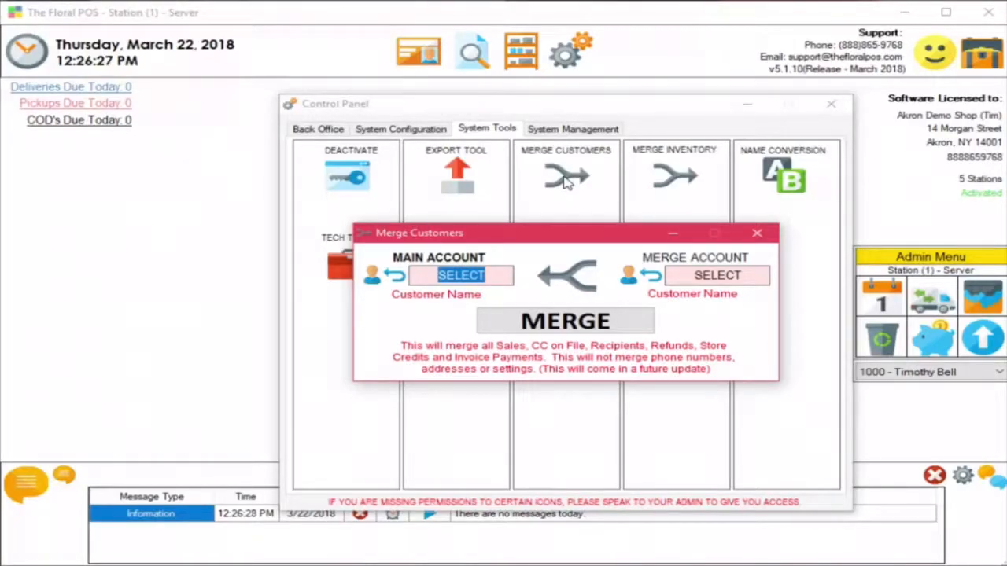
pyautogui.moveTo(620, 244)
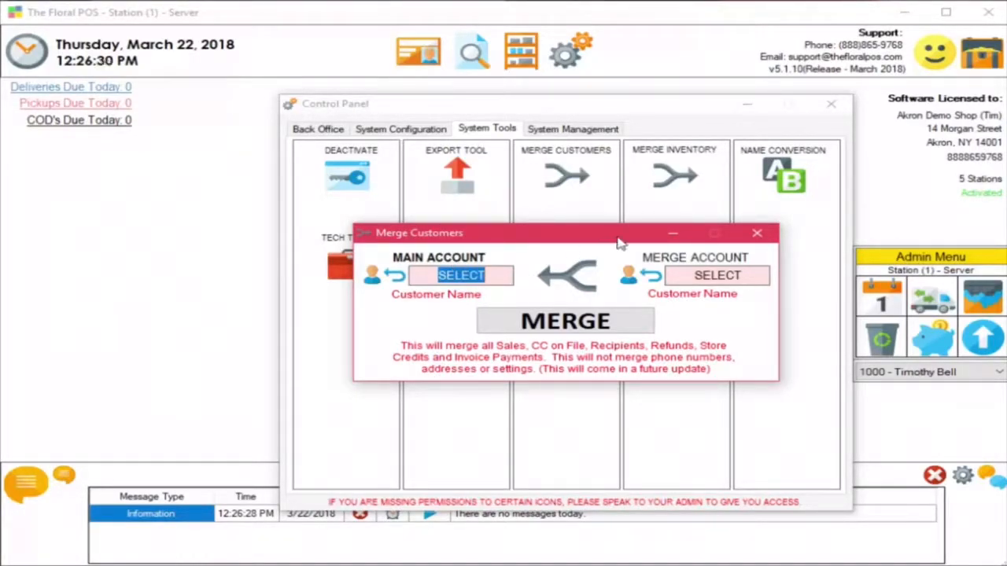
pyautogui.moveTo(490, 267)
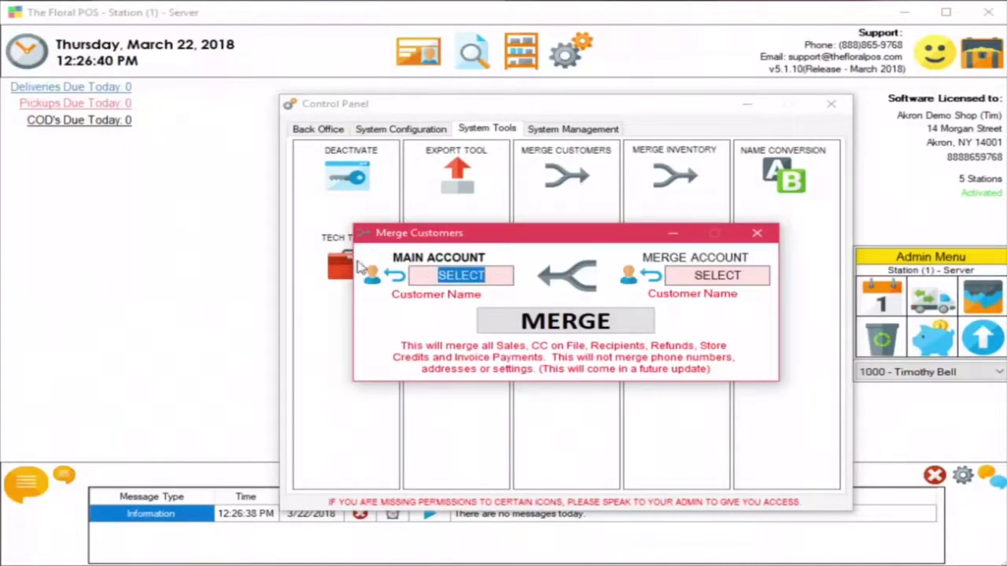
pyautogui.moveTo(372, 277)
pyautogui.write('6083')
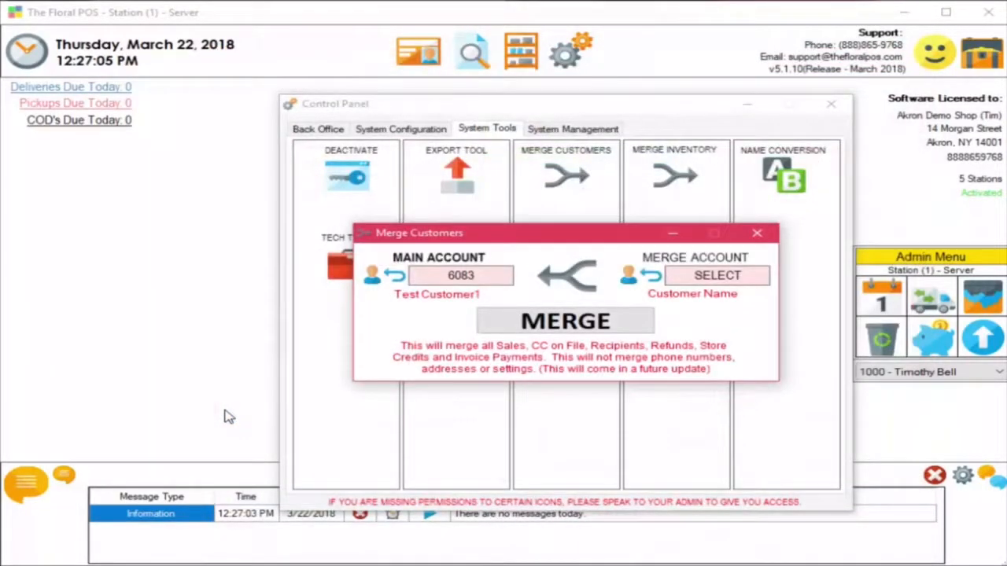
pyautogui.moveTo(460, 328)
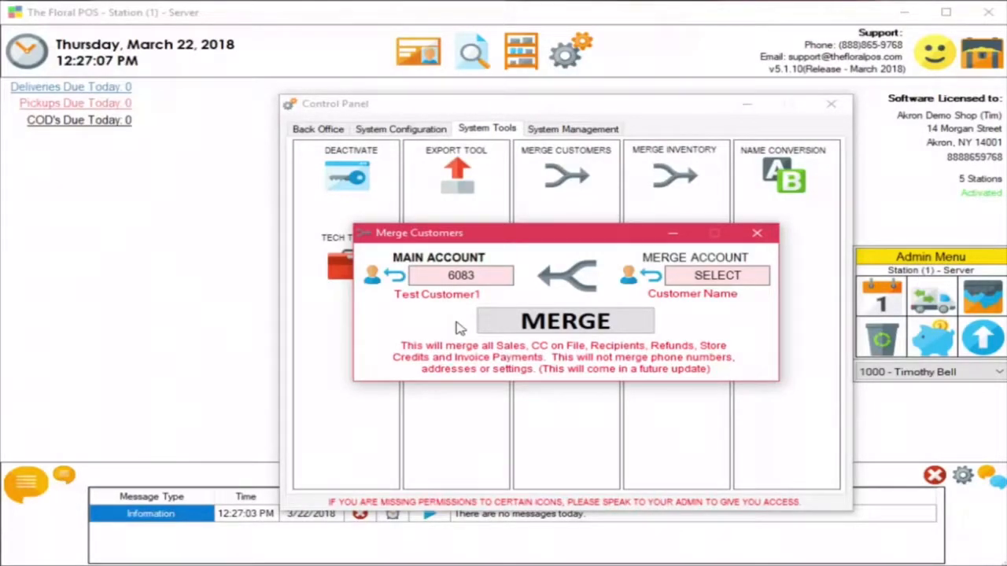
pyautogui.moveTo(630, 257)
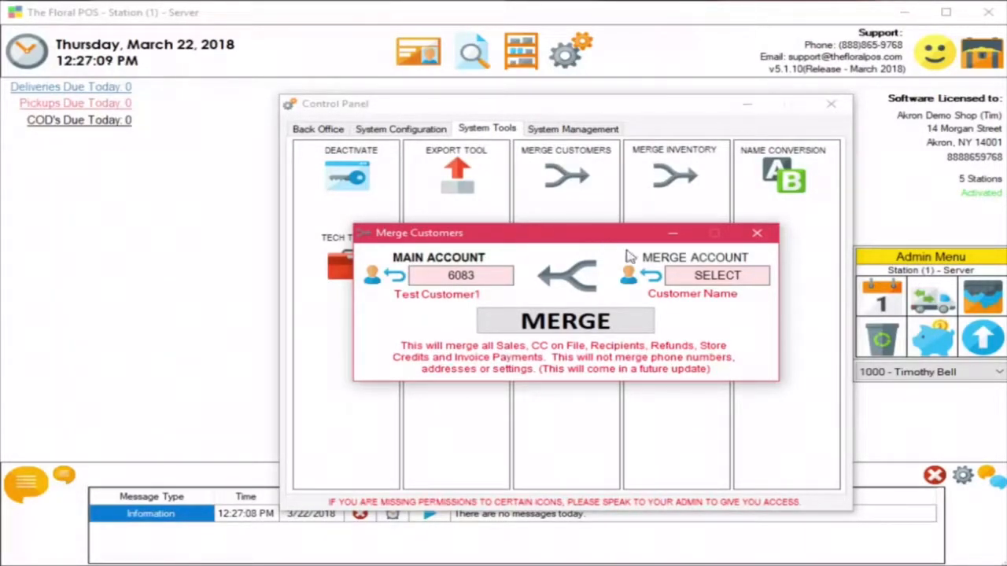
pyautogui.moveTo(636, 277)
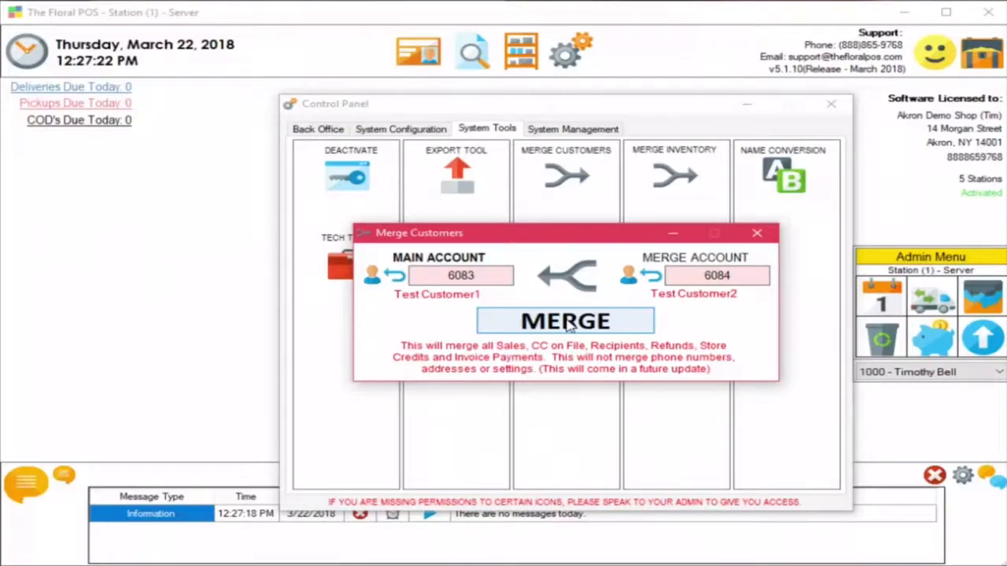
# Run MERGE, confirm the irreversible merge of 6084 into 6083, and acknowledge success.
pyautogui.click(564, 321)
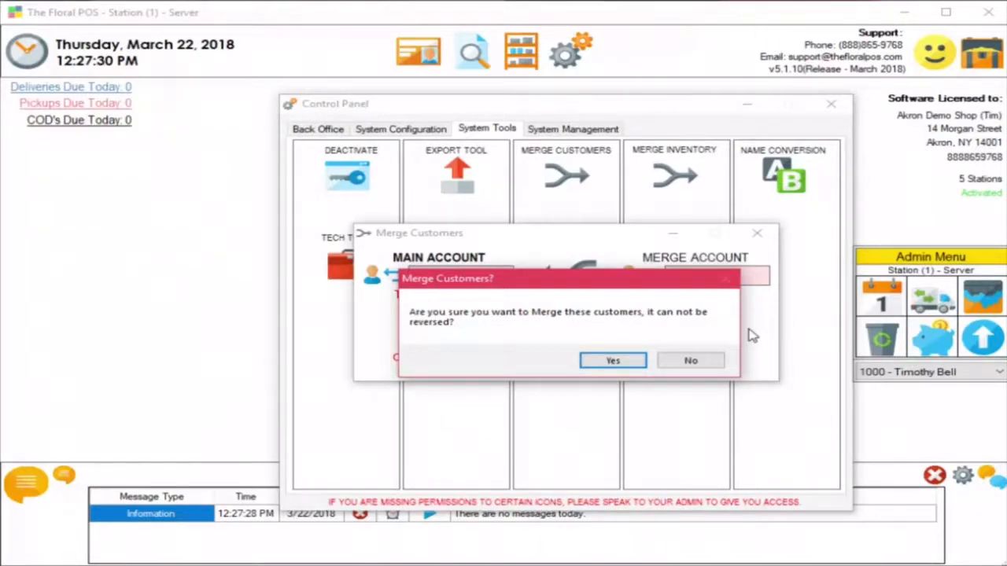
pyautogui.click(613, 359)
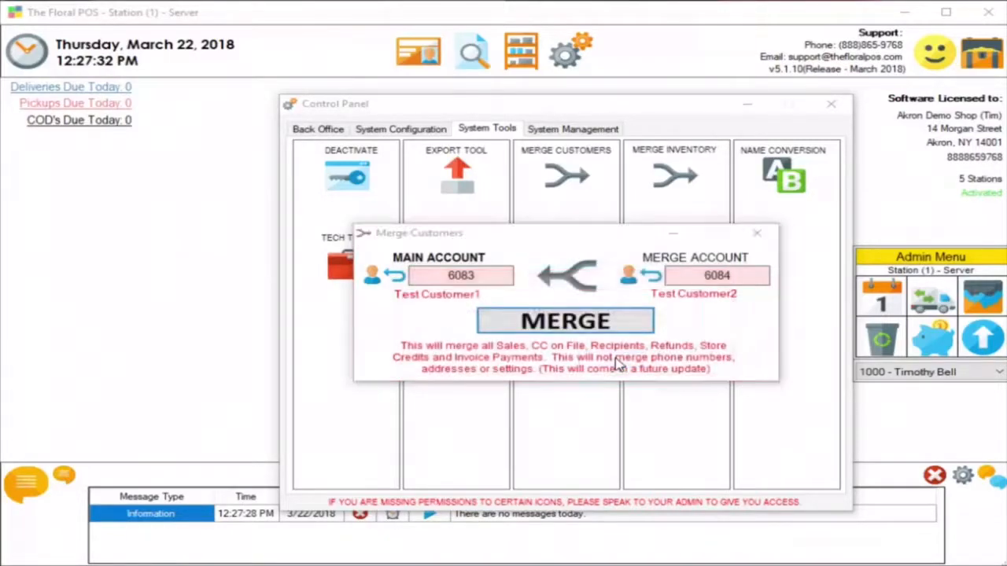
pyautogui.click(565, 321)
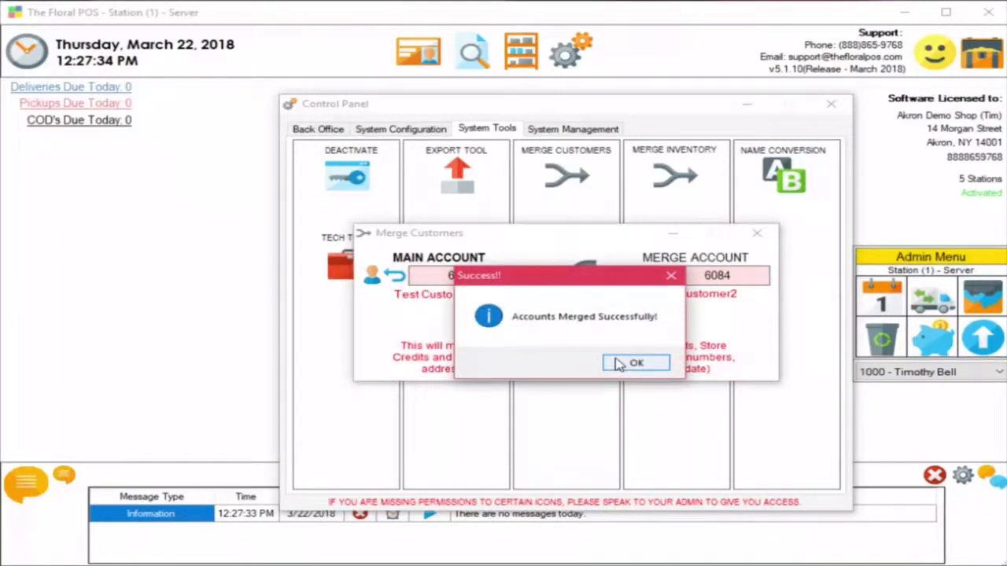
pyautogui.click(636, 362)
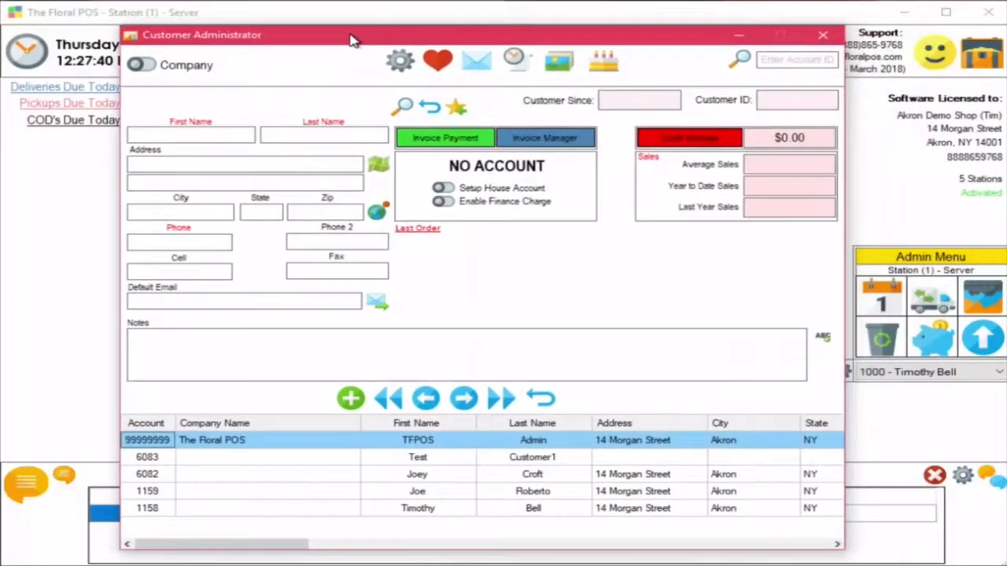
# Review the remaining Test Customer1 (6083) record, then return to the home screen.
pyautogui.click(417, 456)
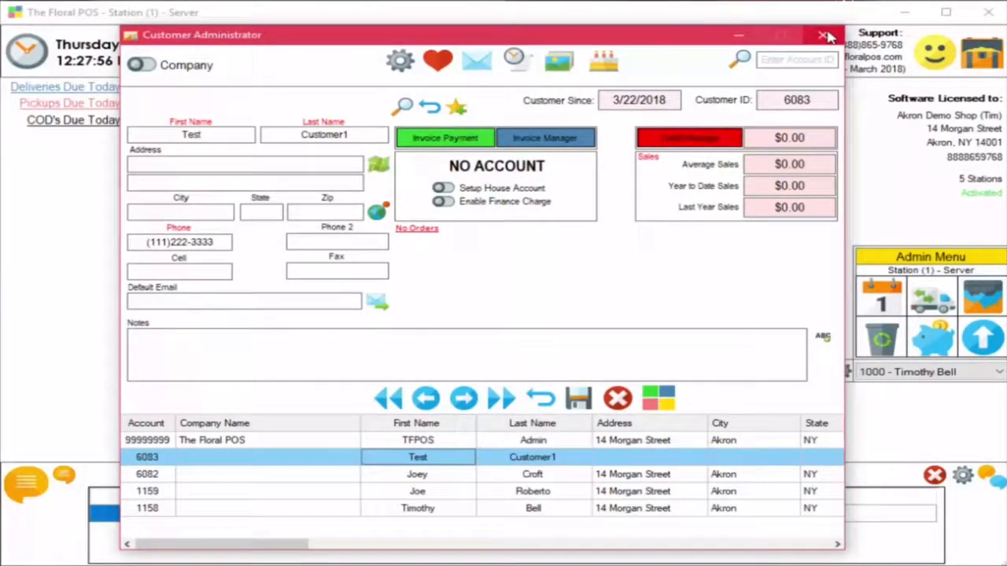
pyautogui.click(828, 36)
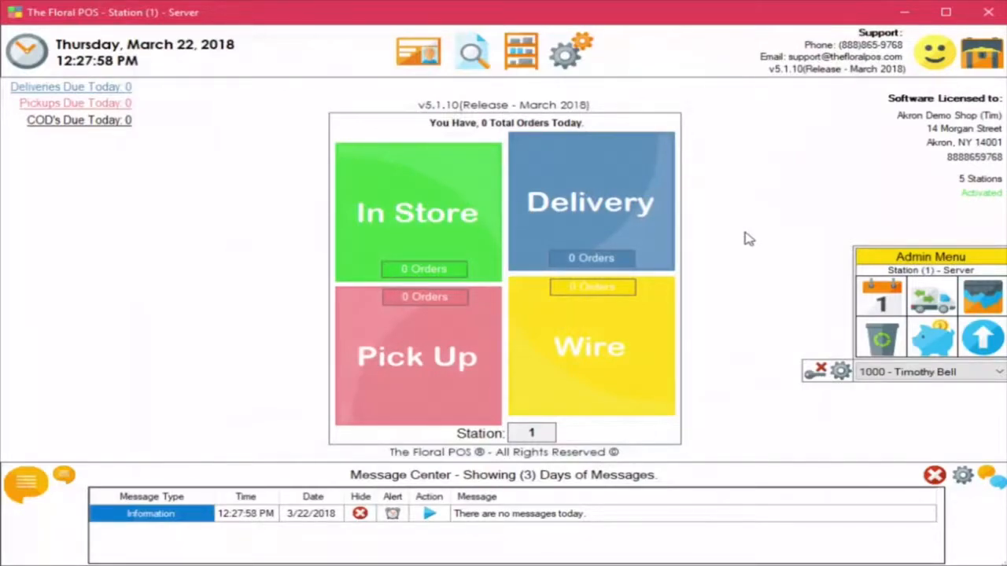